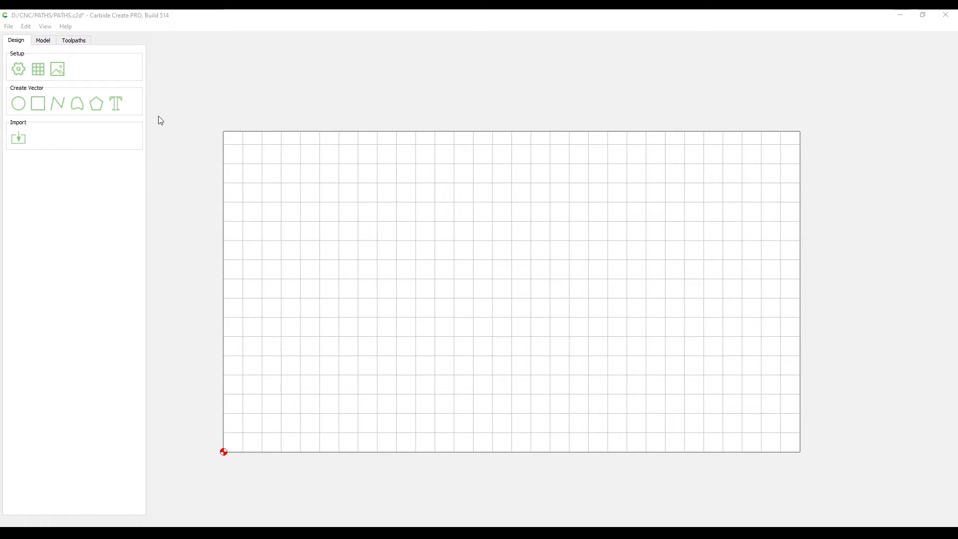
mouse_move(158, 26)
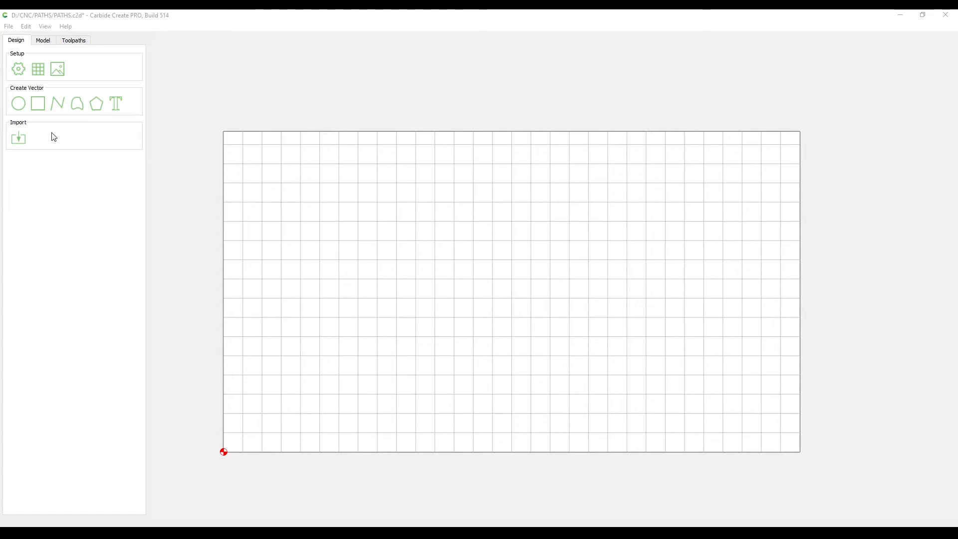
Step: Import the PATHS-01 test SVG so its half-arc and two circles land on the stock
click(18, 138)
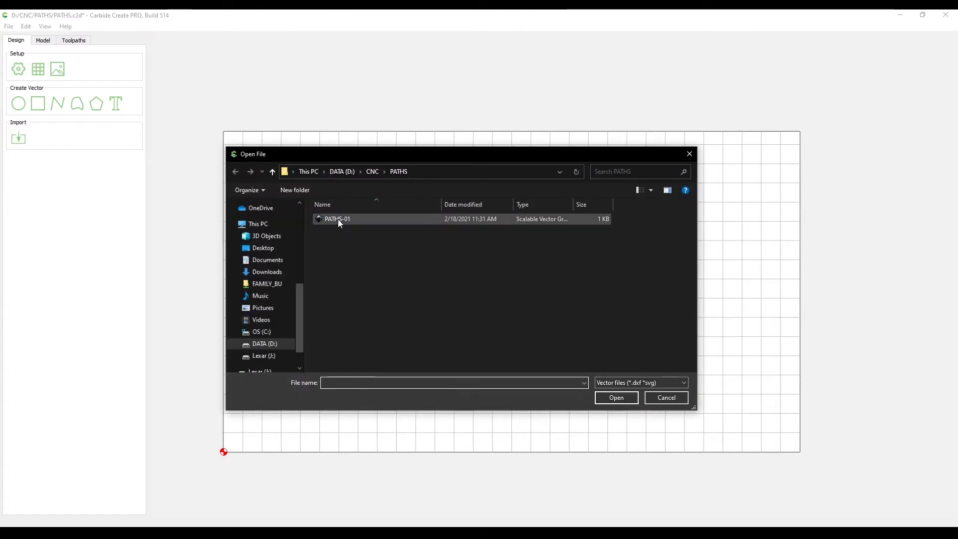
double_click(337, 219)
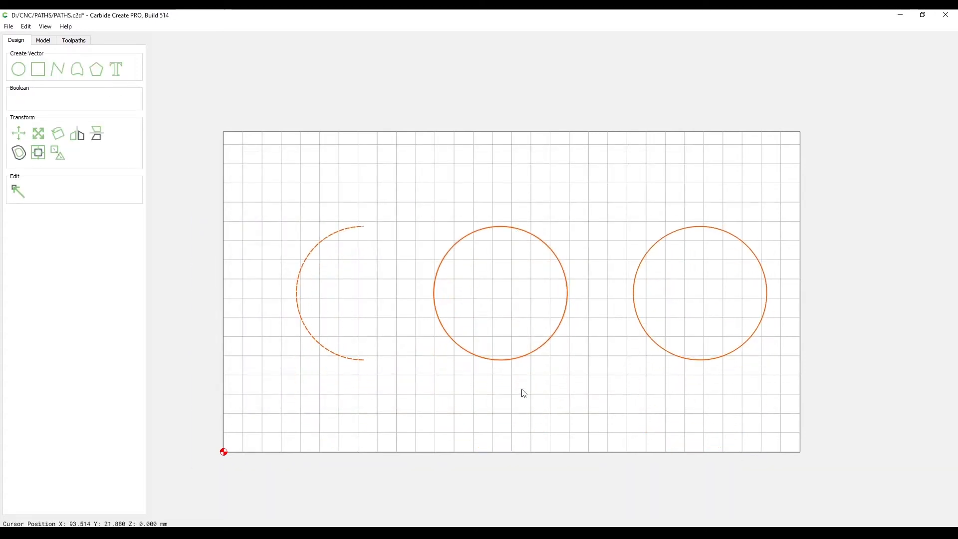
mouse_move(523, 395)
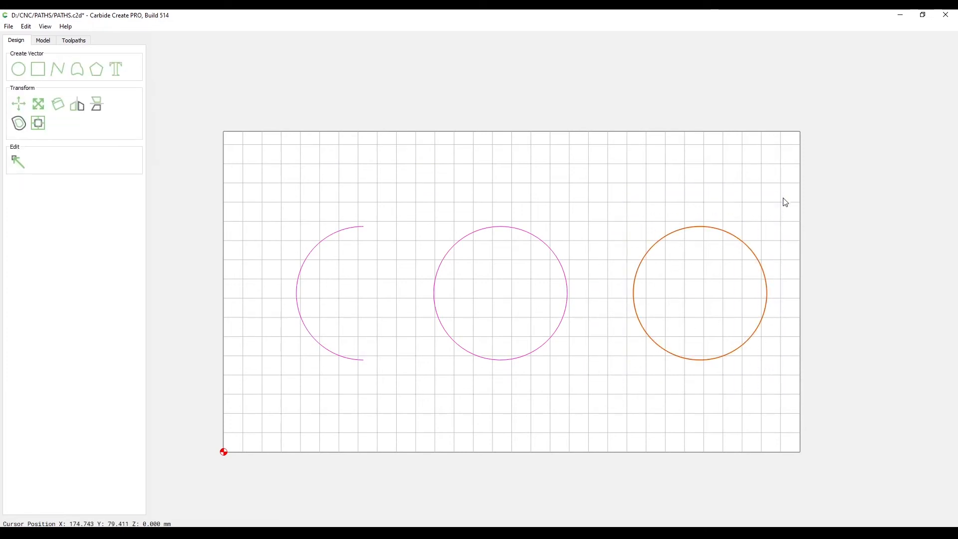
mouse_move(589, 387)
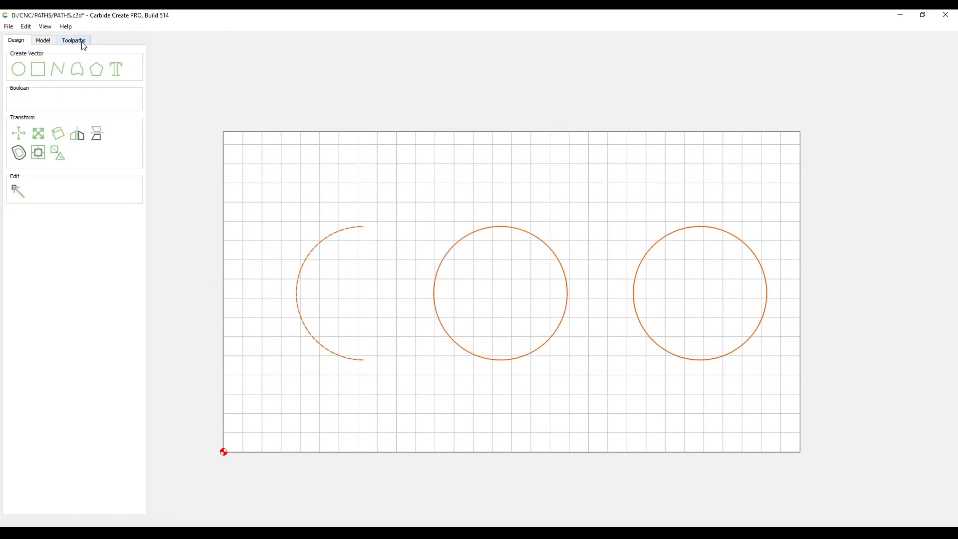
click(73, 40)
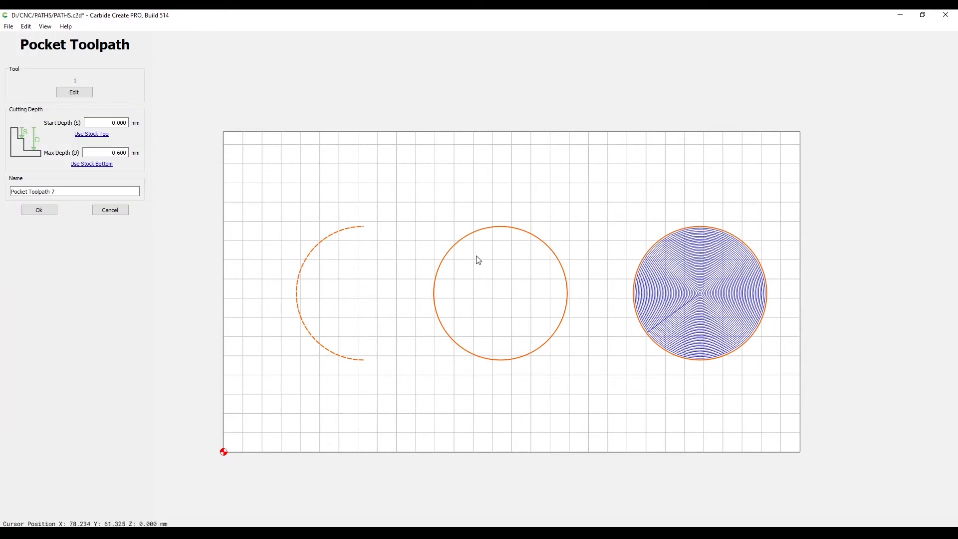
mouse_move(654, 261)
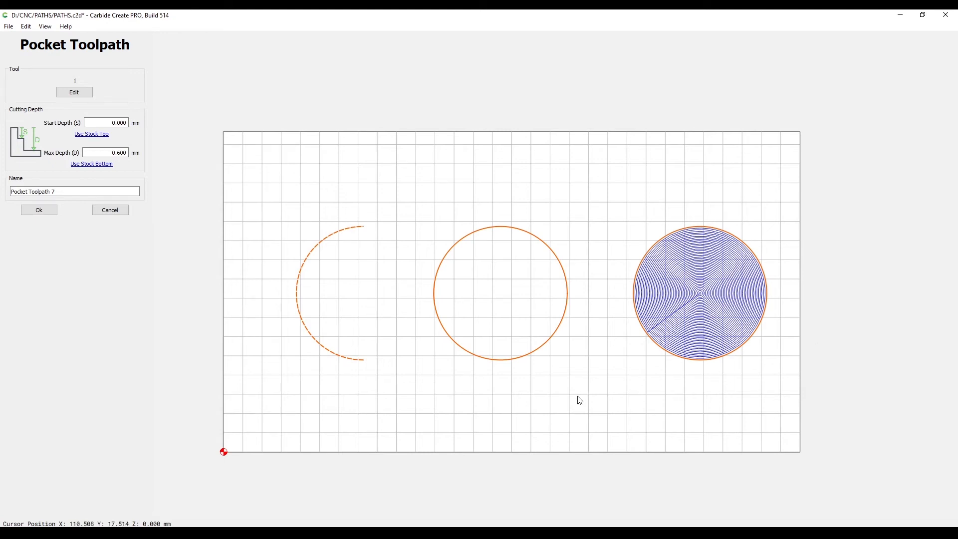
mouse_move(109, 209)
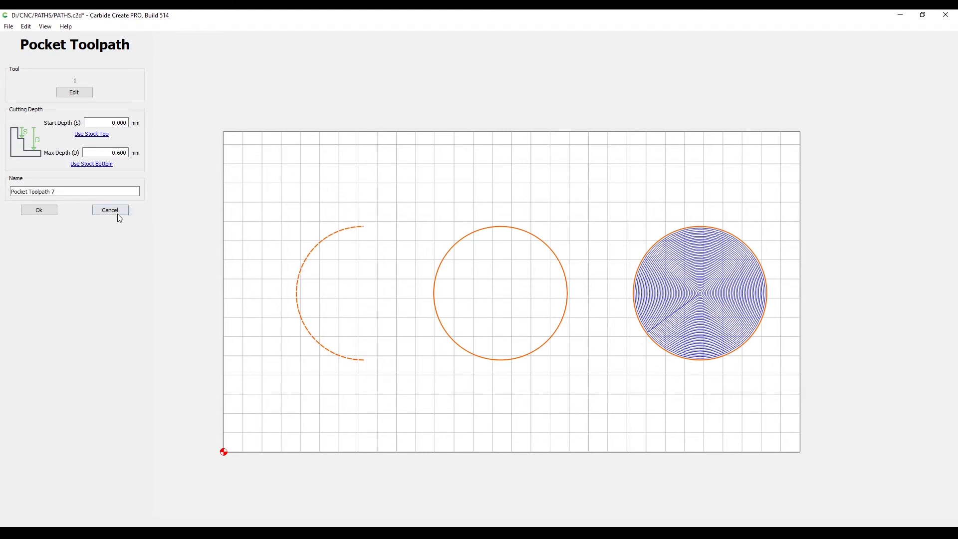
click(110, 210)
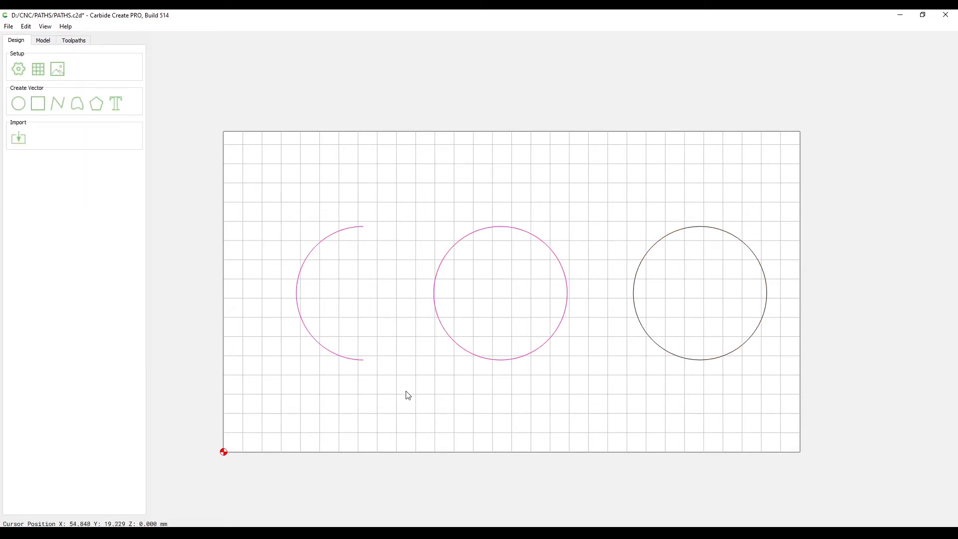
mouse_move(406, 401)
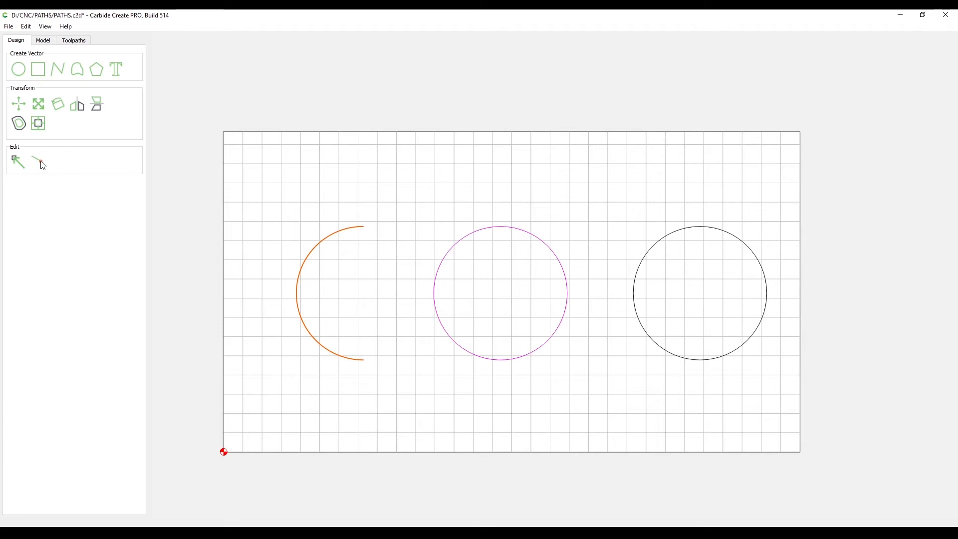
Step: Join the open arc into a closed D shape, preview a pocket on it, then cancel the test toolpath
click(38, 161)
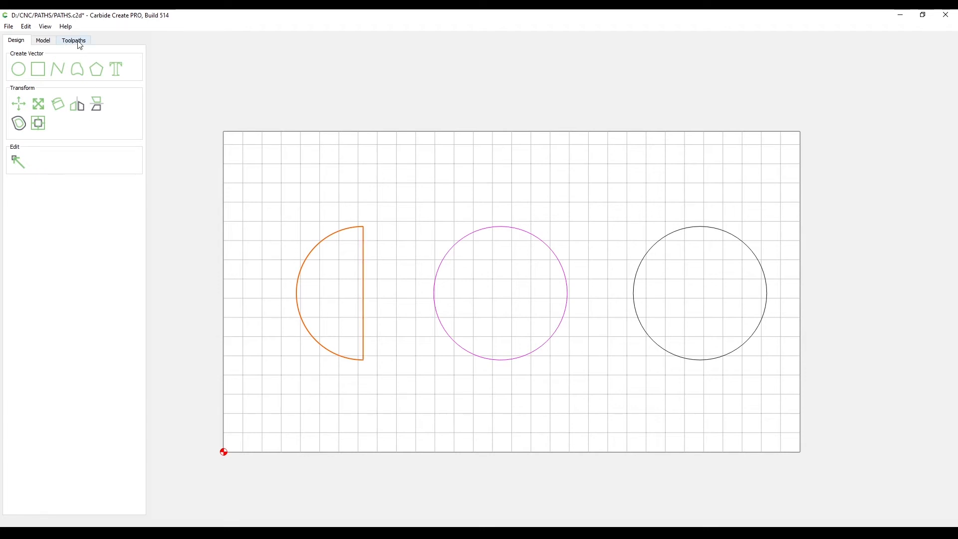
click(74, 40)
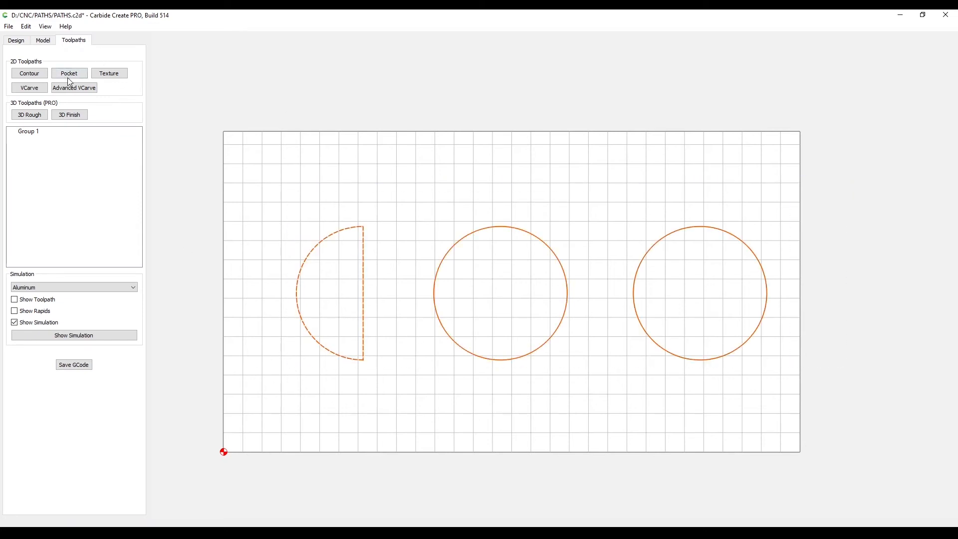
click(69, 73)
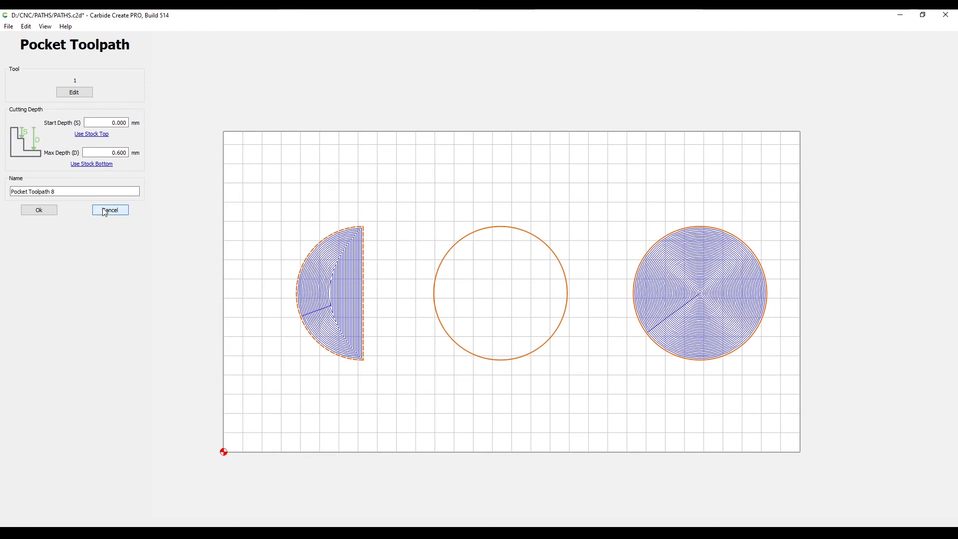
click(109, 210)
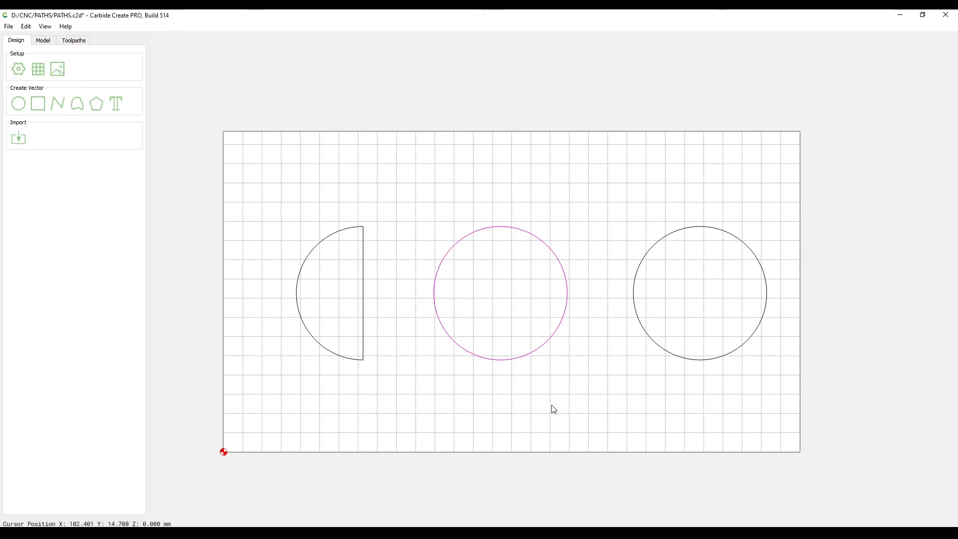
mouse_move(564, 313)
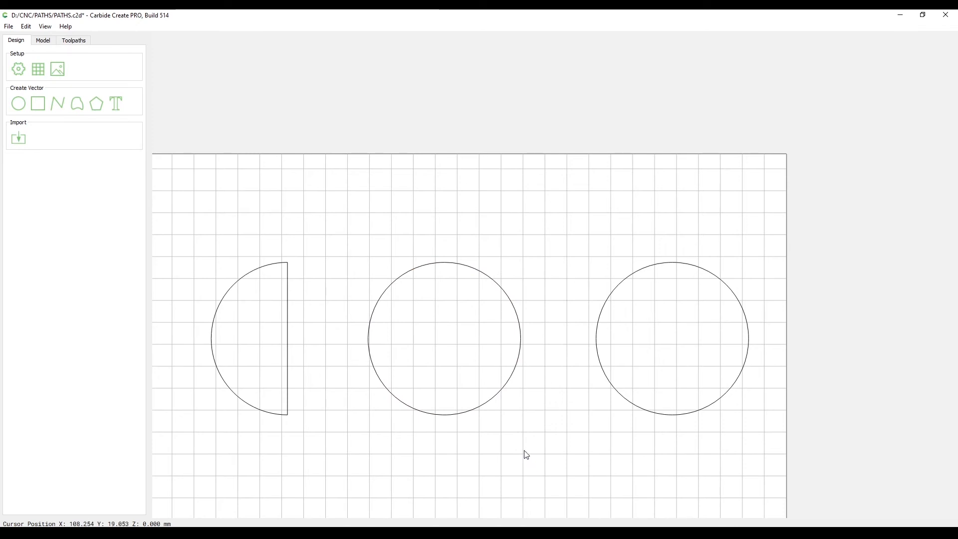
mouse_move(517, 449)
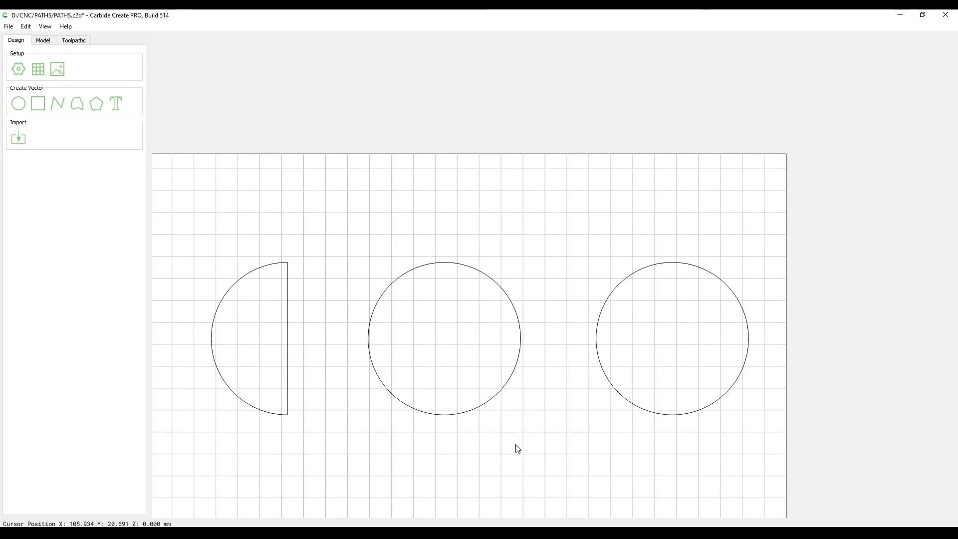
click(443, 340)
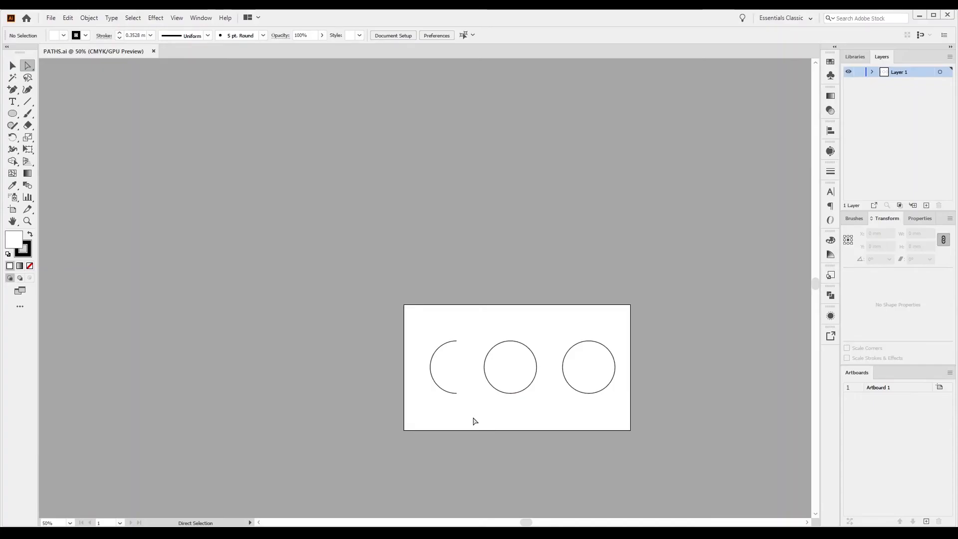
mouse_move(469, 404)
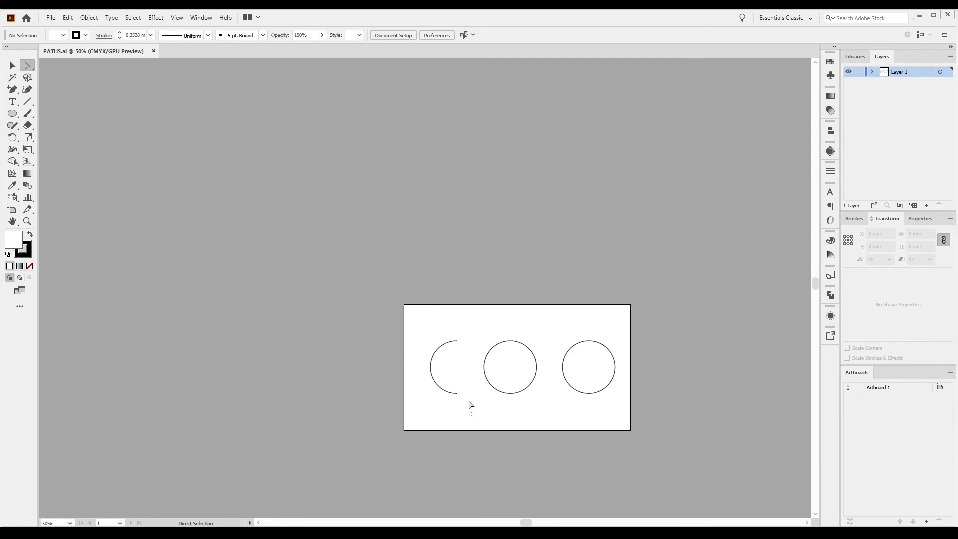
click(443, 367)
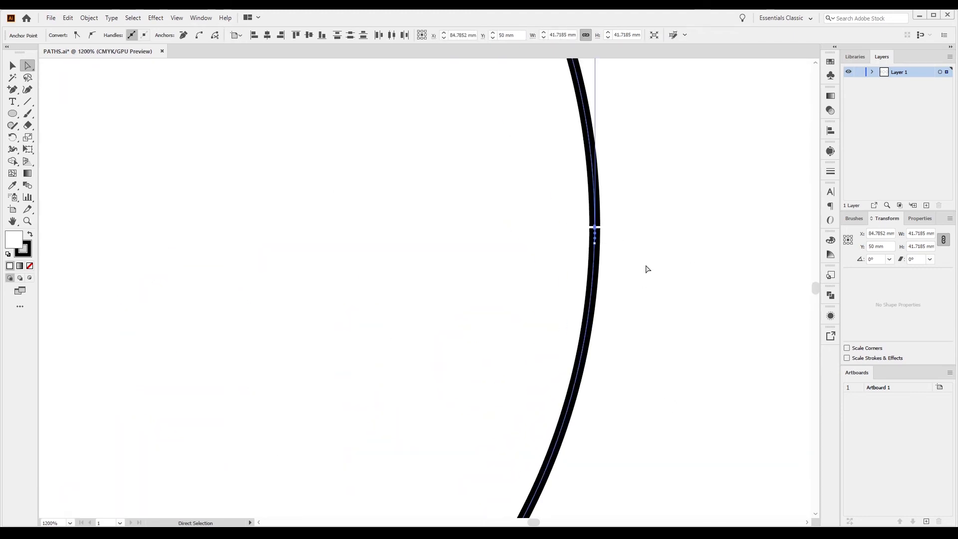
click(647, 270)
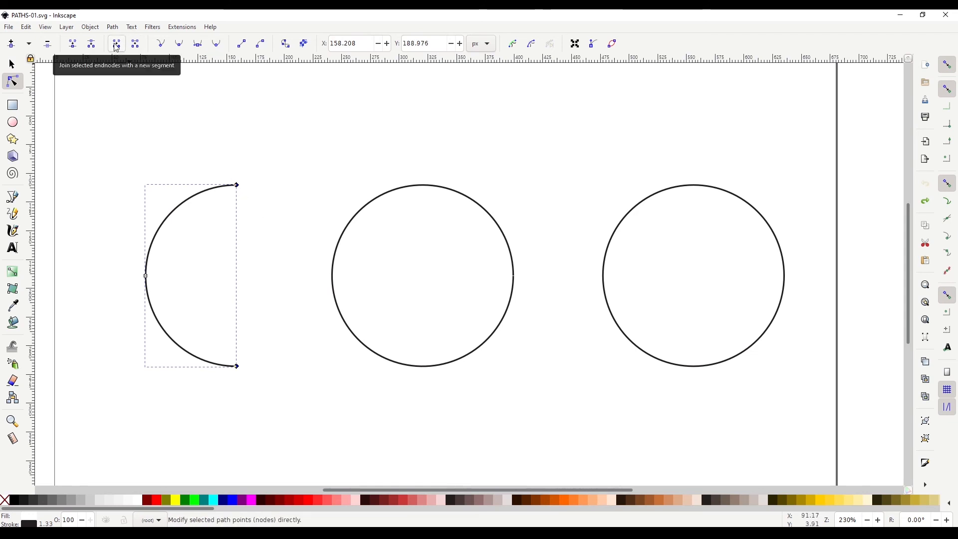
Step: Join the arc's two selected endnodes with a new segment to close the path
click(116, 42)
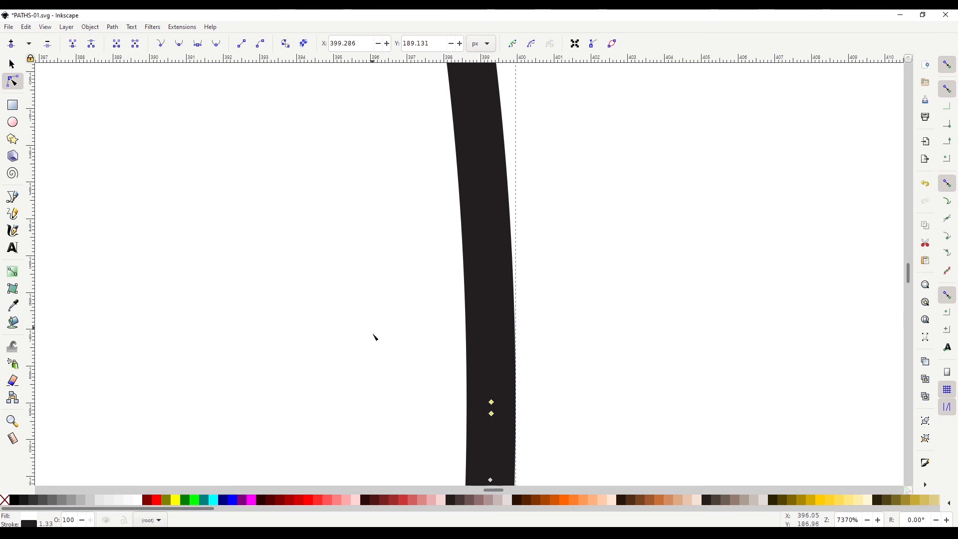
scroll(down, 3)
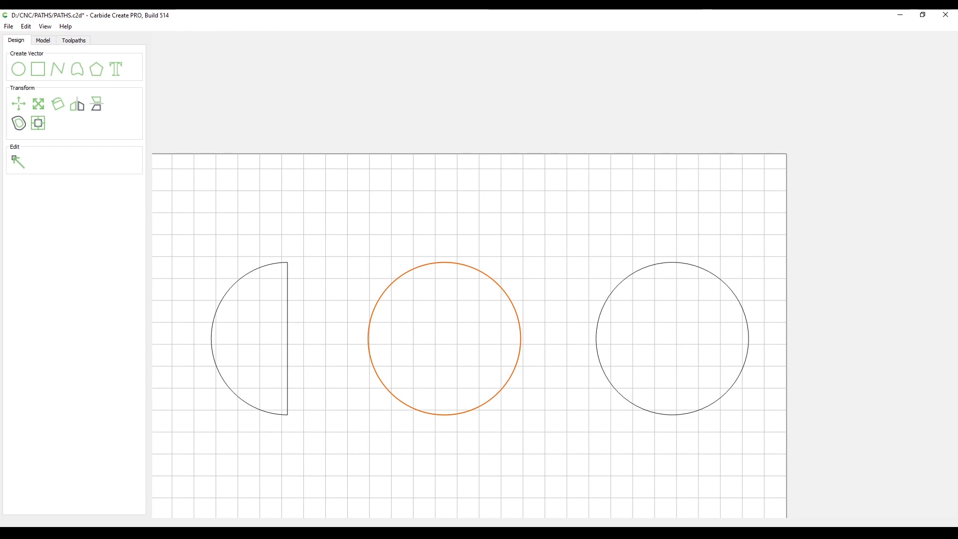
mouse_move(561, 502)
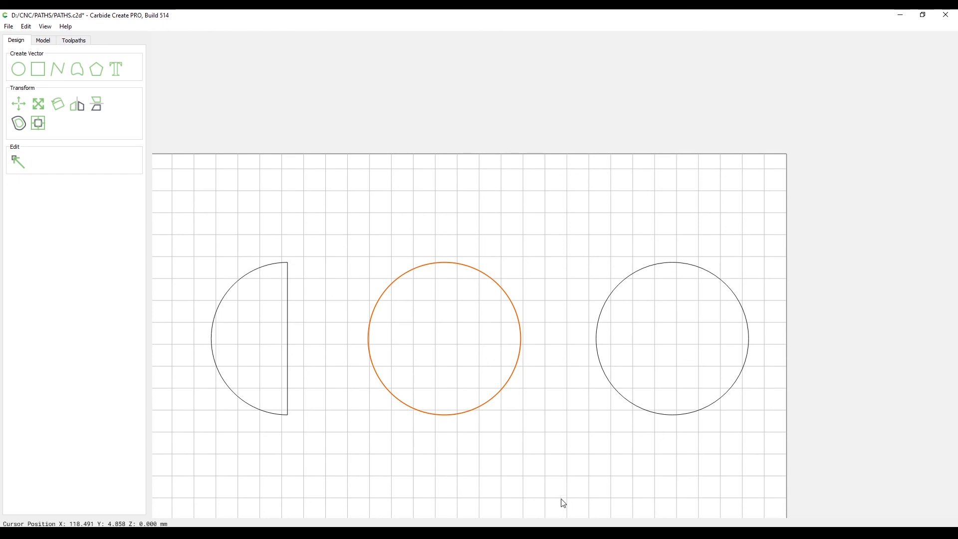